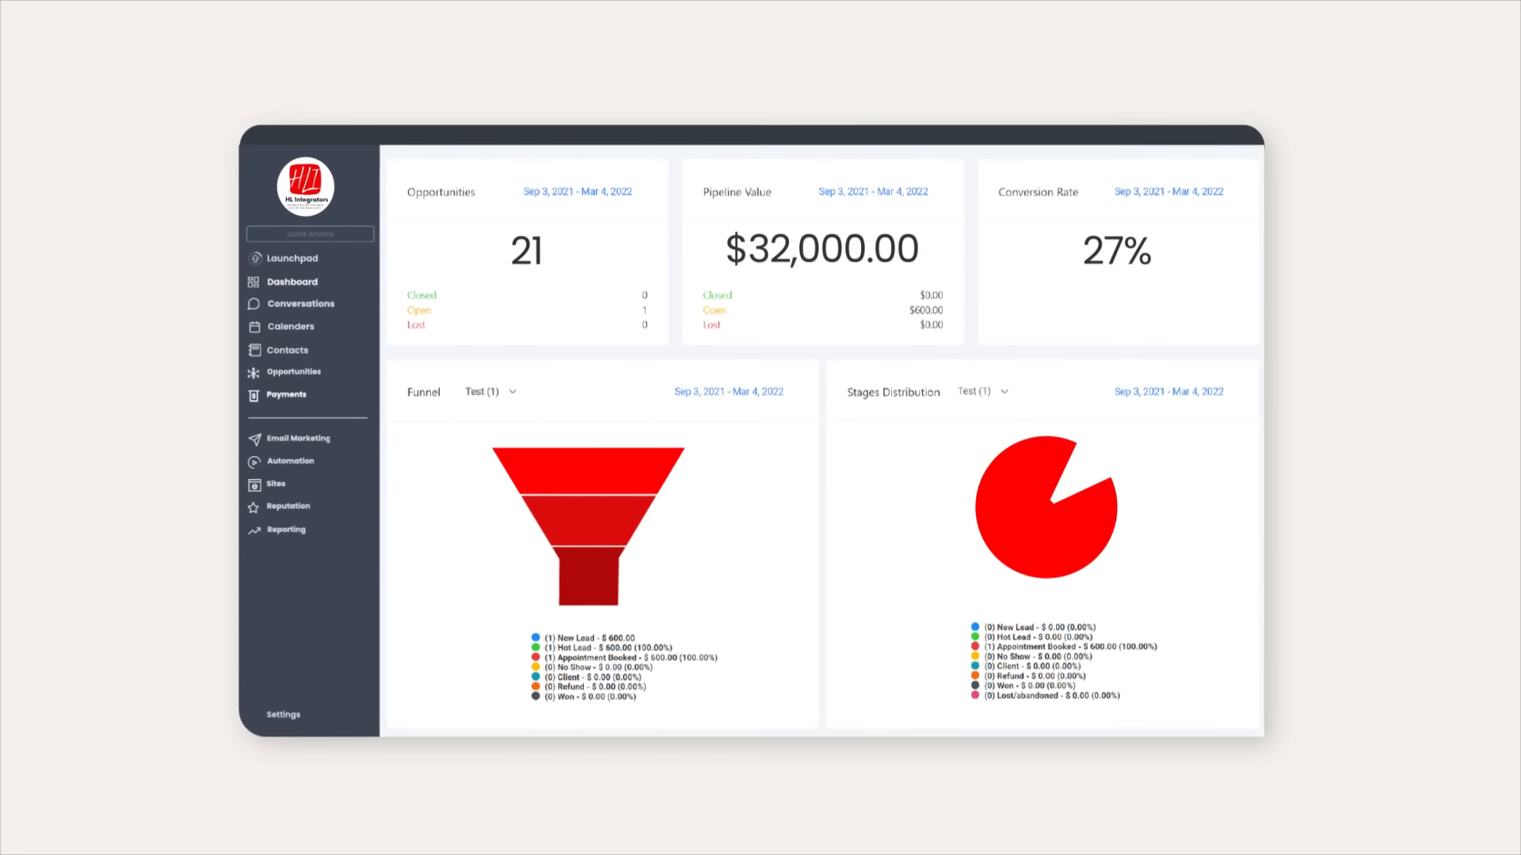
scroll("down", 3)
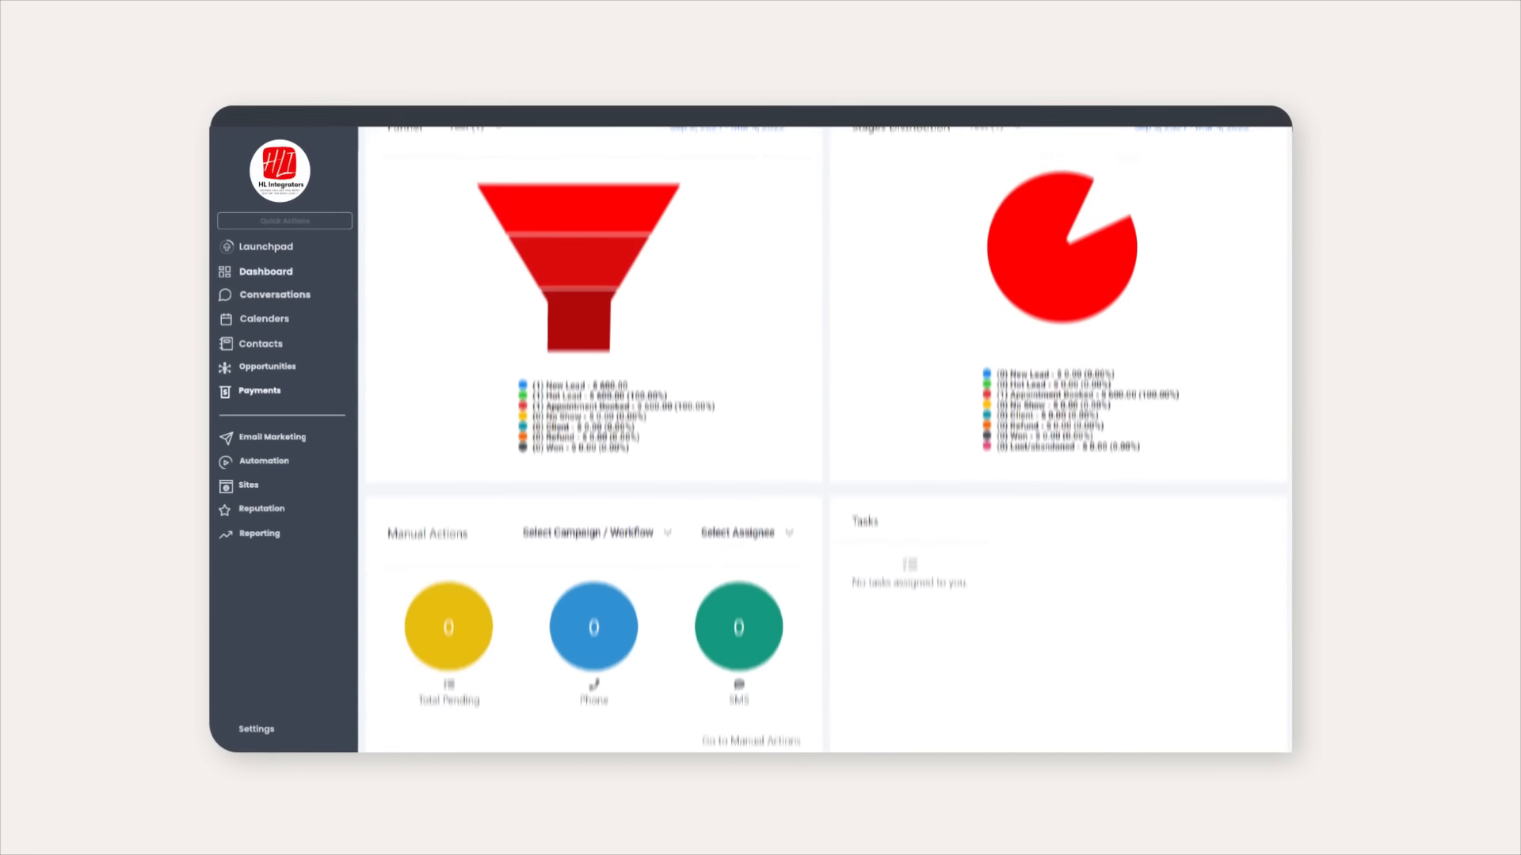
scroll("down", 3)
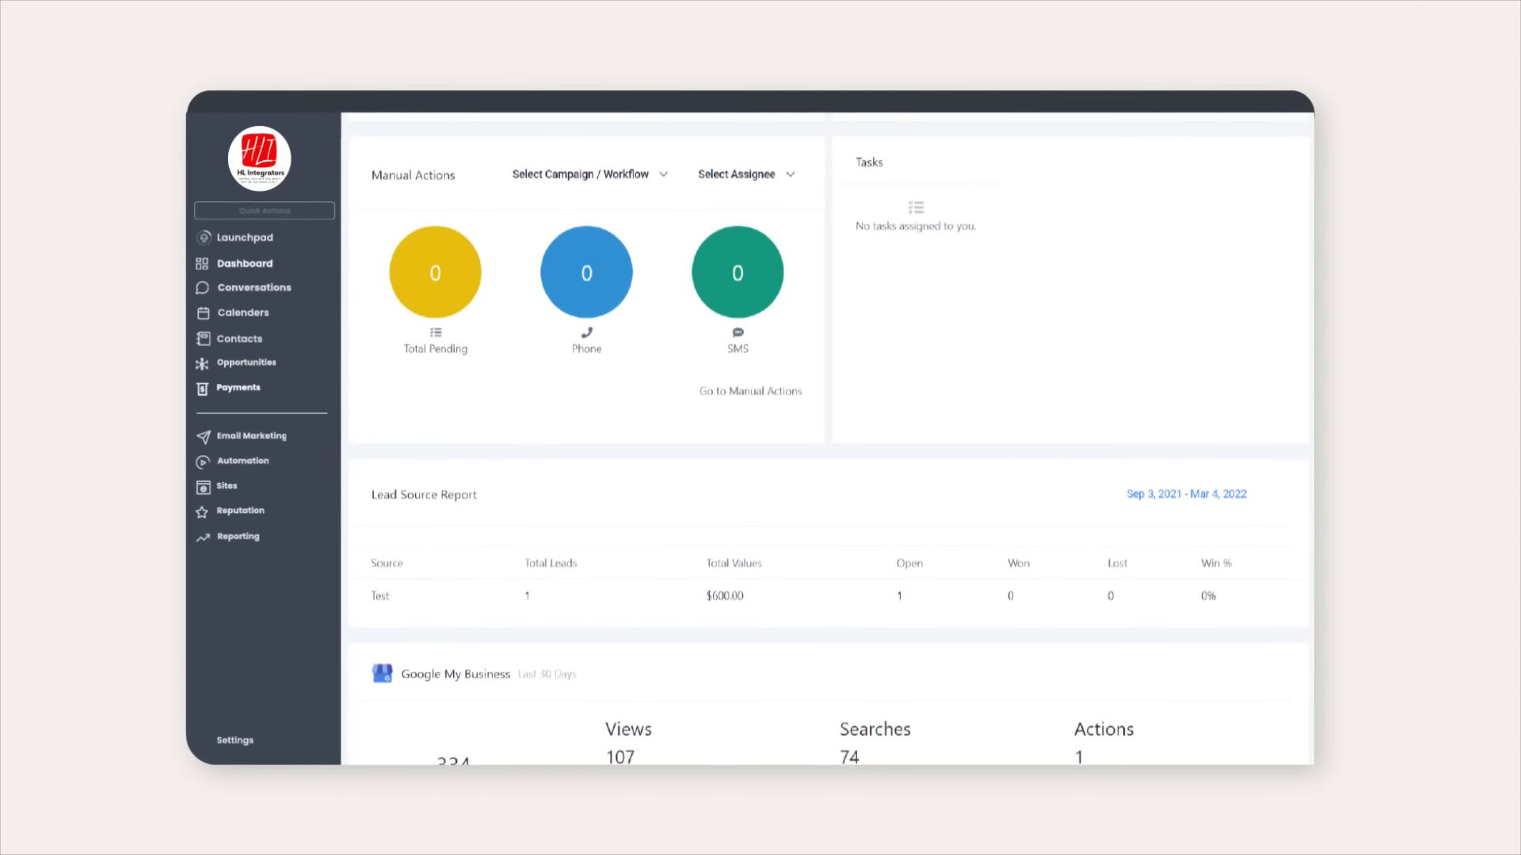